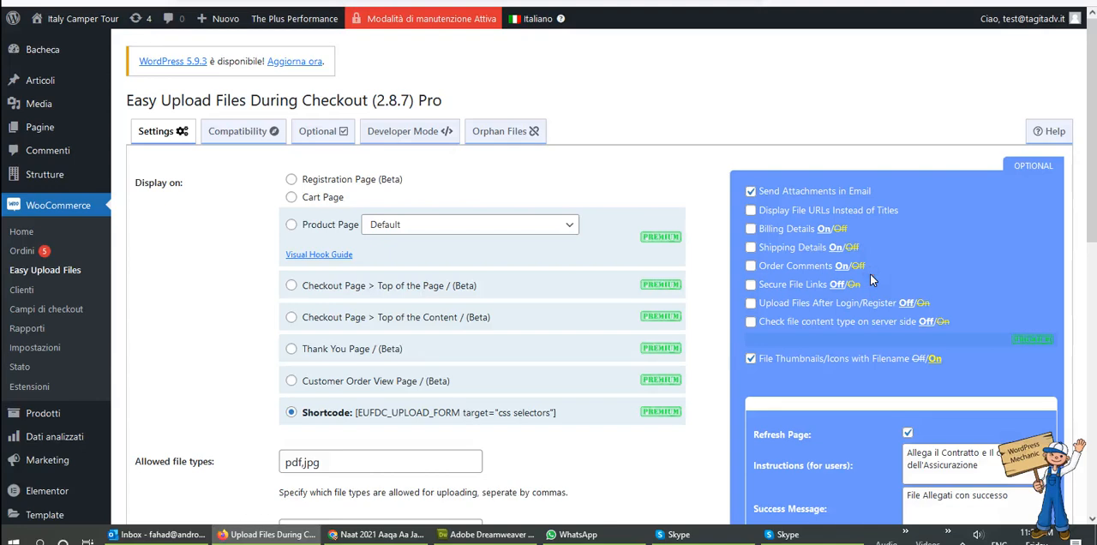
pyautogui.moveTo(336, 420)
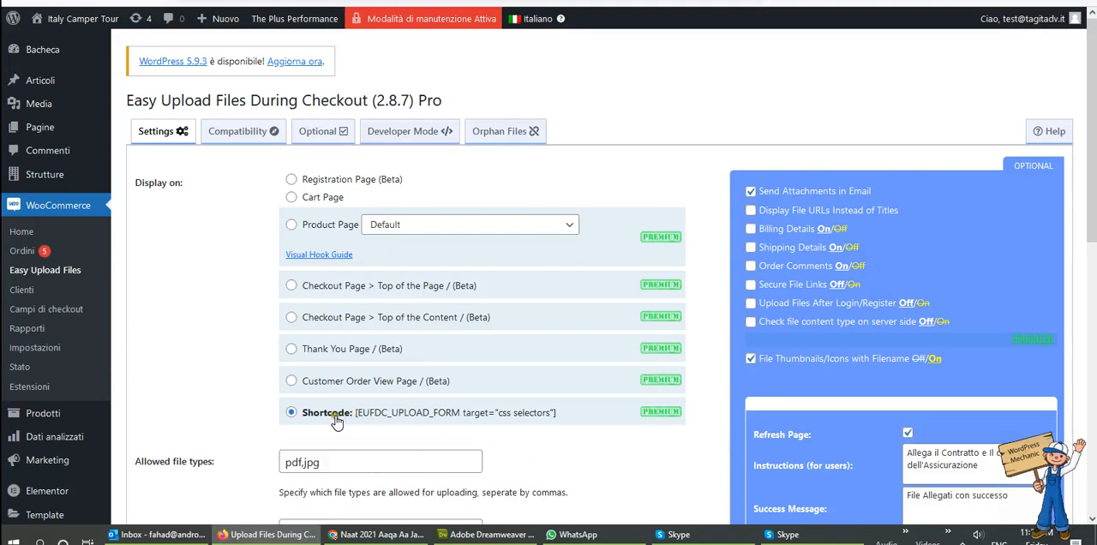
pyautogui.moveTo(467, 420)
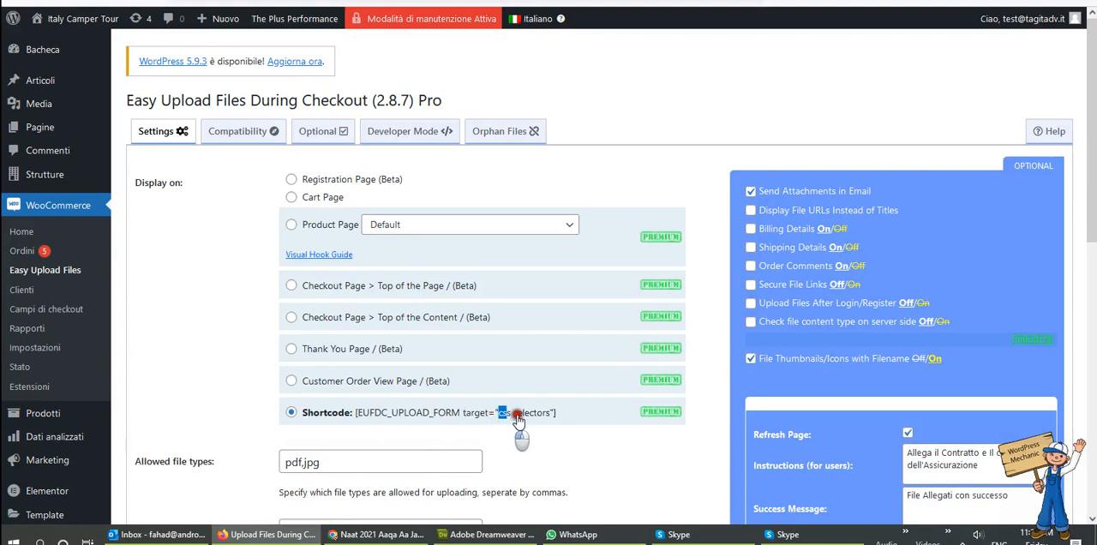
# Check the Pagamento preview's upload shortcode, payment options and order button, then reopen the plugin settings
pyautogui.doubleClick(525, 412)
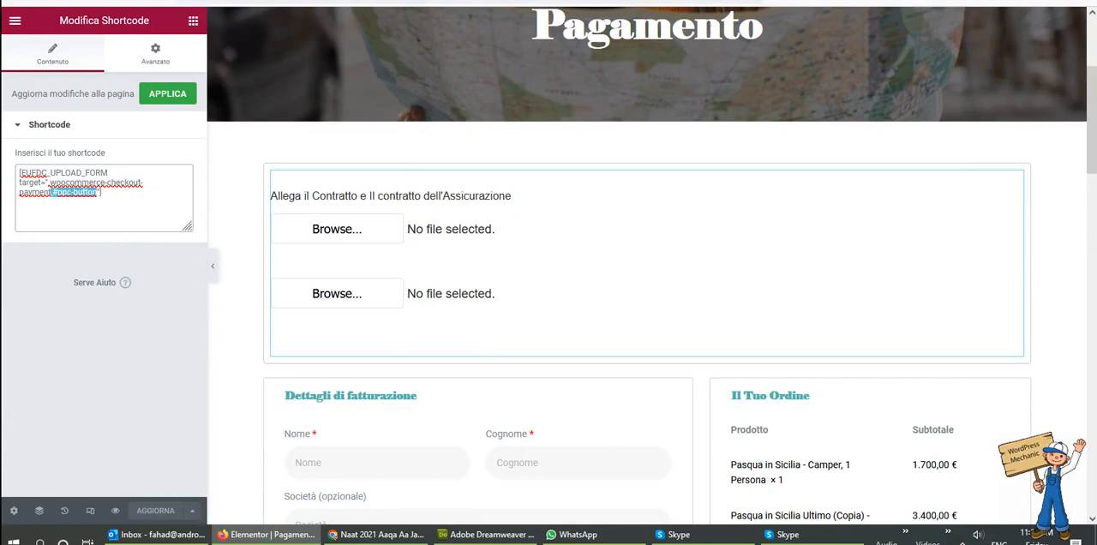
pyautogui.scroll(-3)
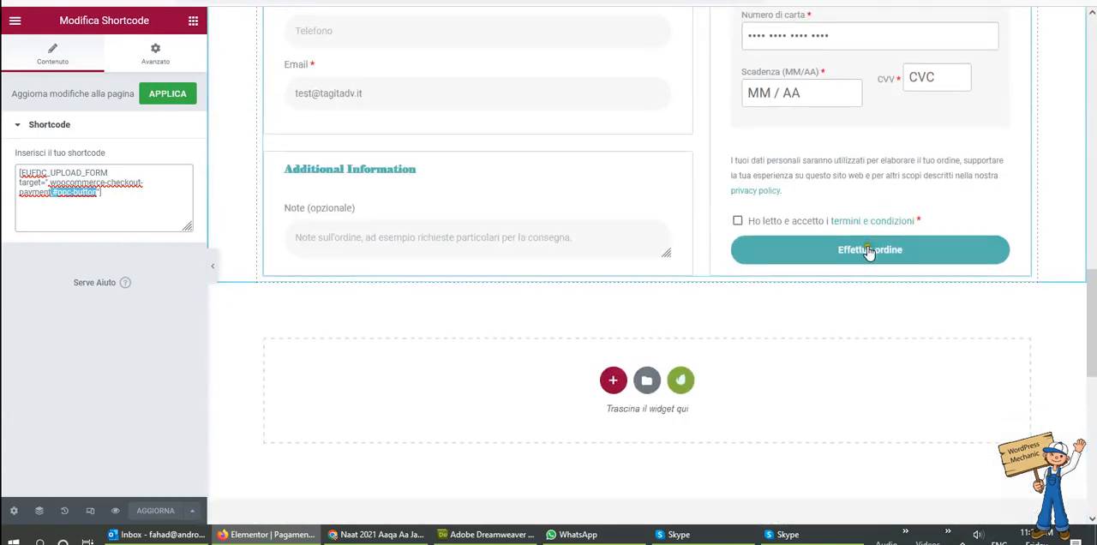
pyautogui.scroll(3)
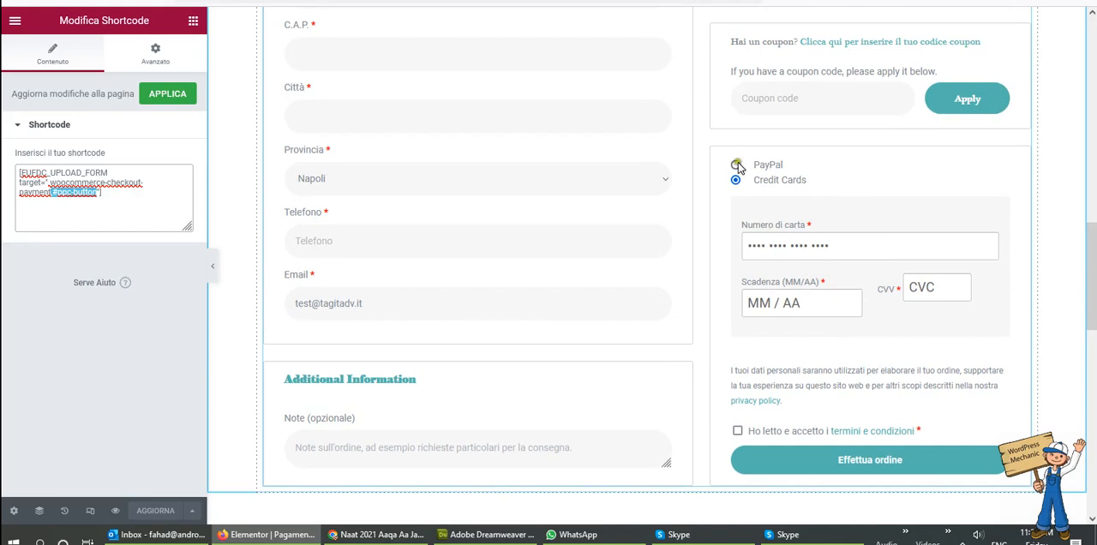
pyautogui.click(736, 178)
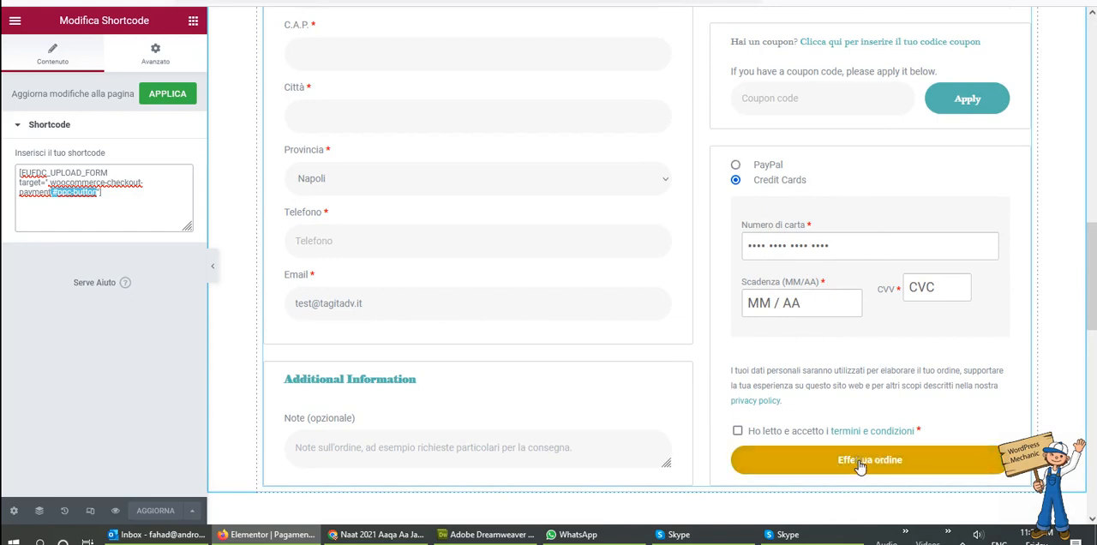
pyautogui.scroll(3)
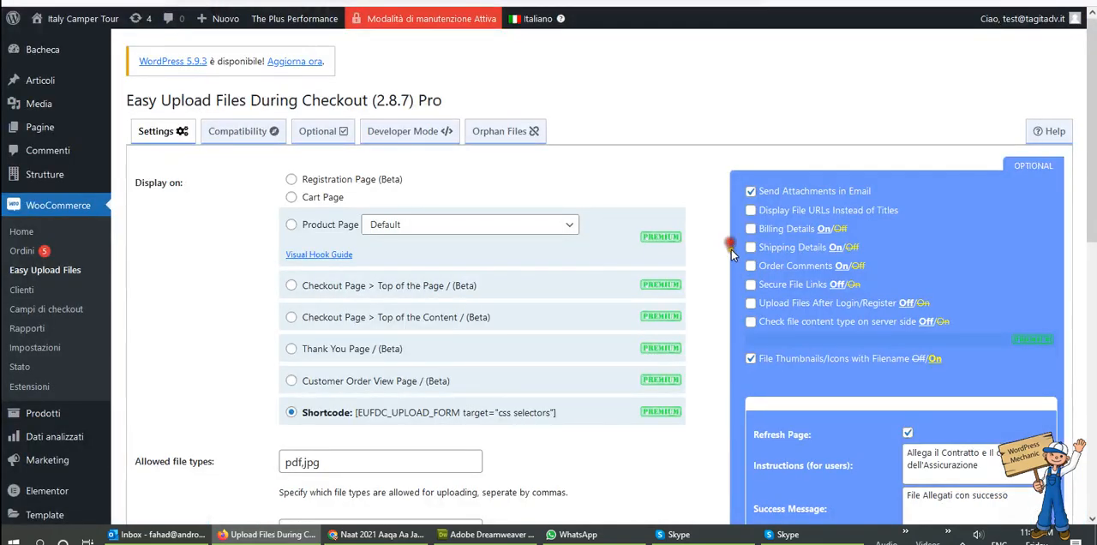
# Review the two-files-required settings and translate the Italian instructions as Attach the Contract and the Insurance Contract
pyautogui.scroll(-3)
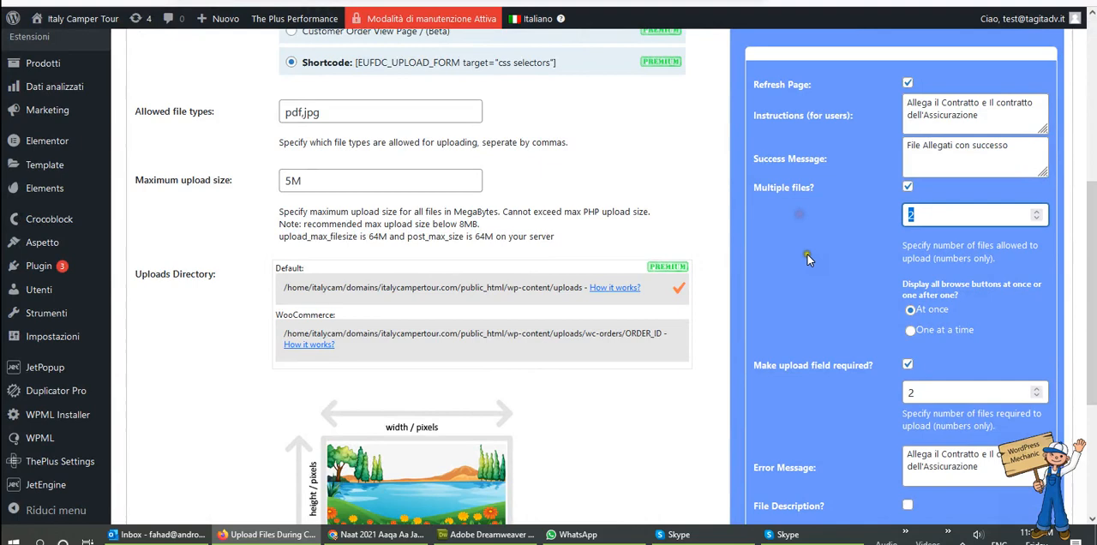
pyautogui.moveTo(935, 380)
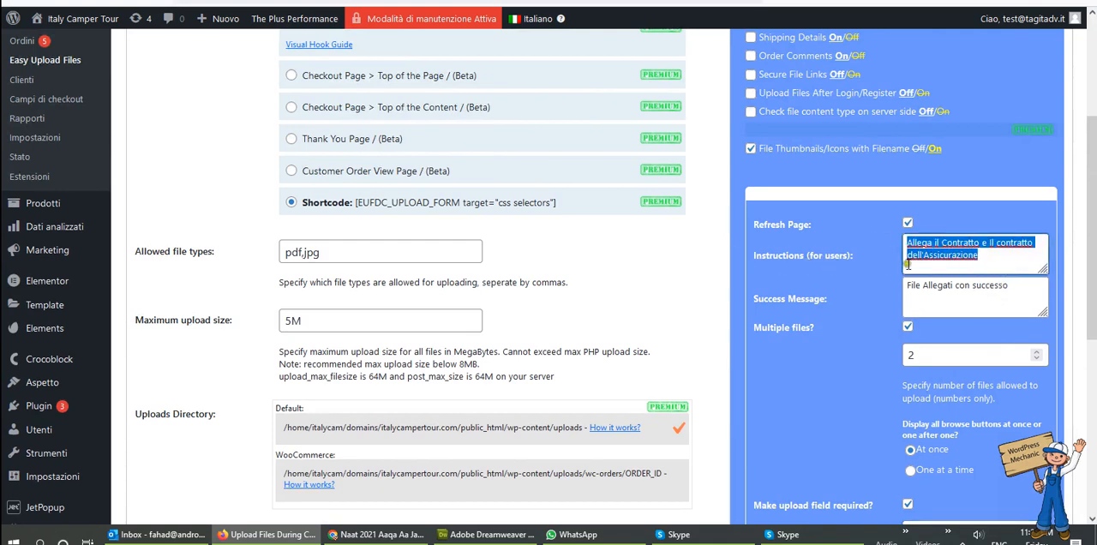
pyautogui.scroll(-3)
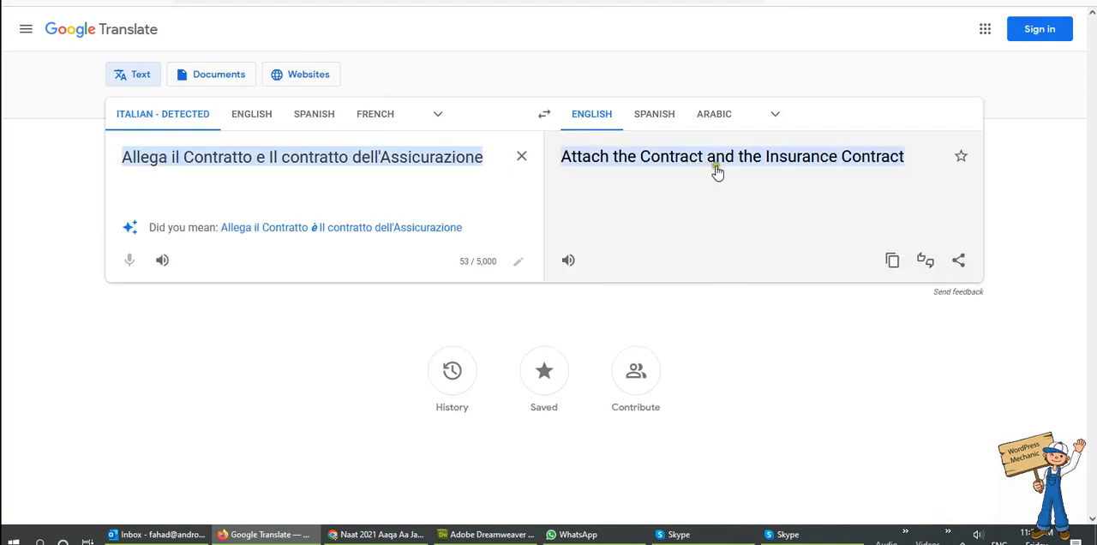
pyautogui.click(266, 535)
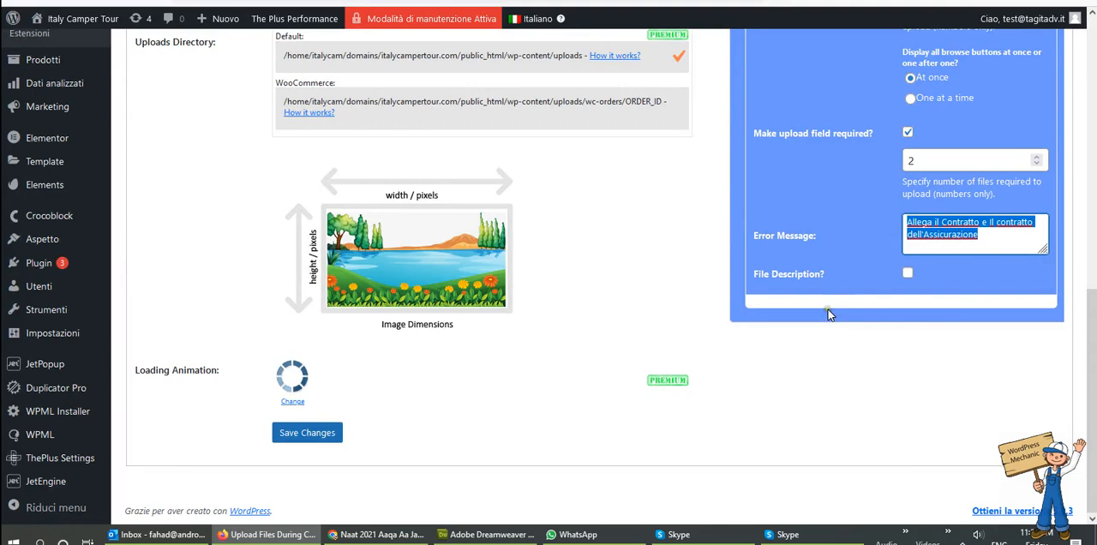
pyautogui.scroll(3)
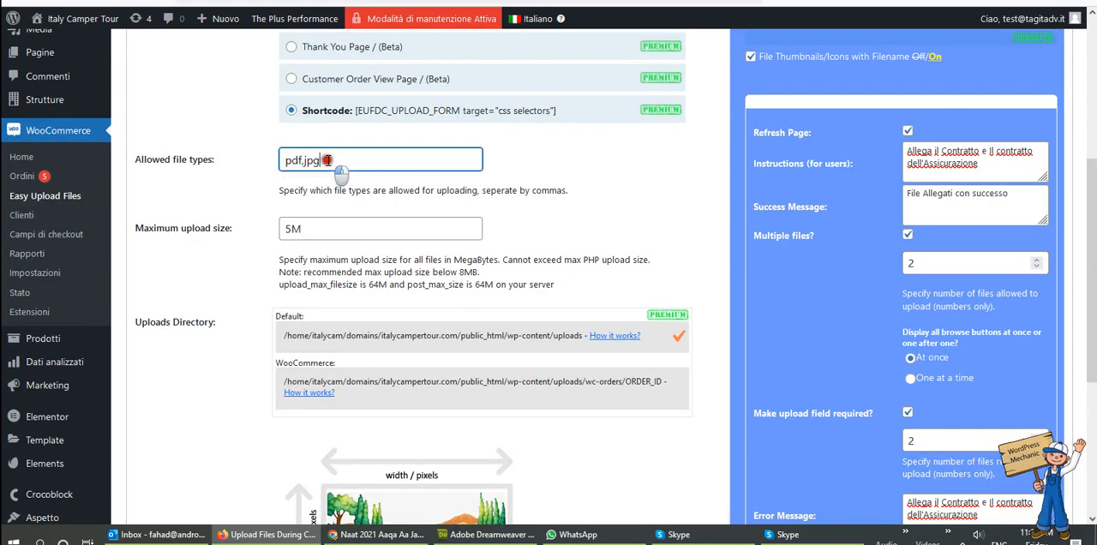
pyautogui.scroll(3)
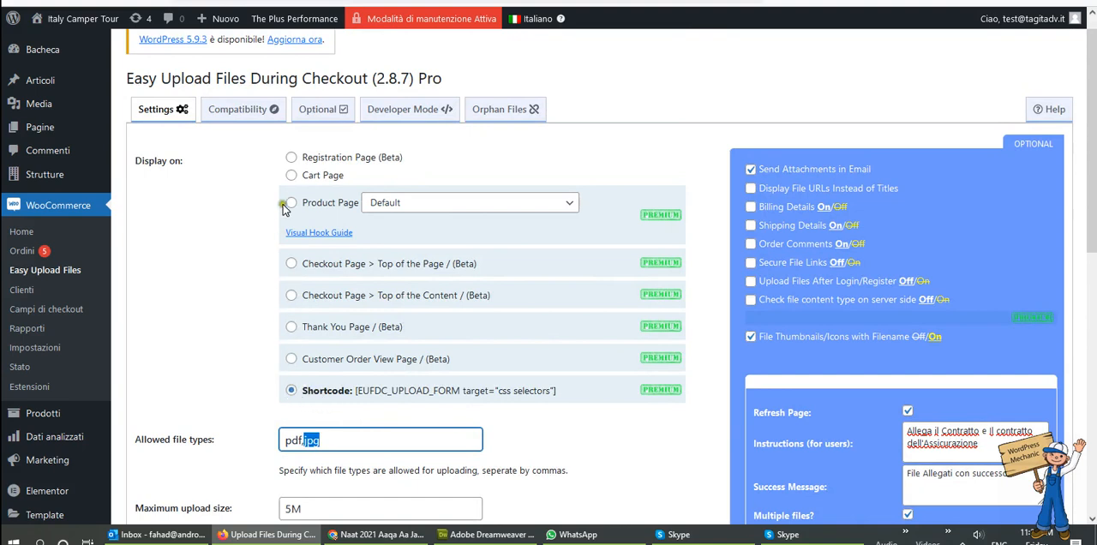
pyautogui.moveTo(291, 358)
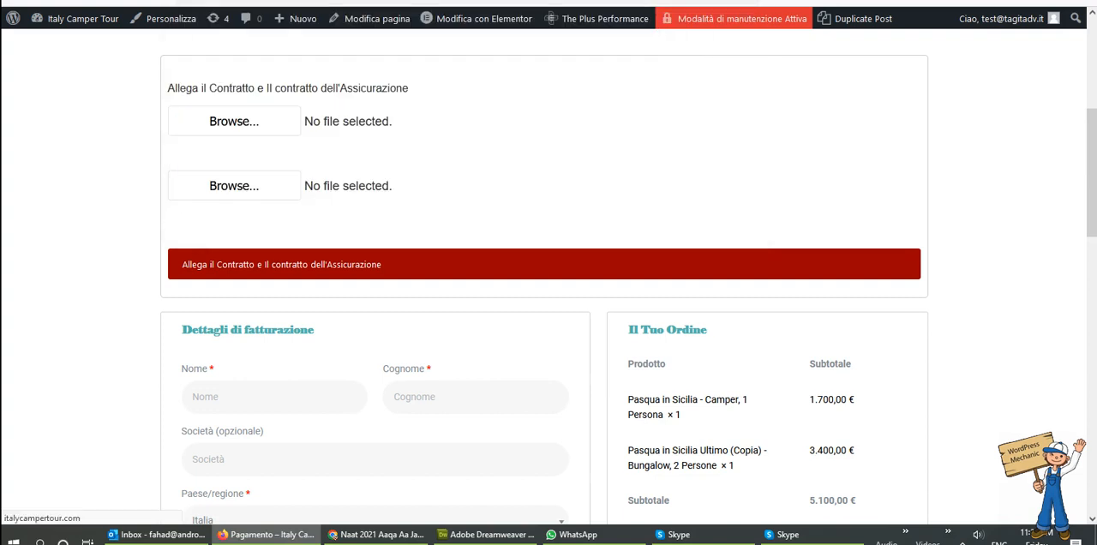
# Upload the wallpaper jpg into the first contract upload field on the live Pagamento checkout
pyautogui.click(544, 264)
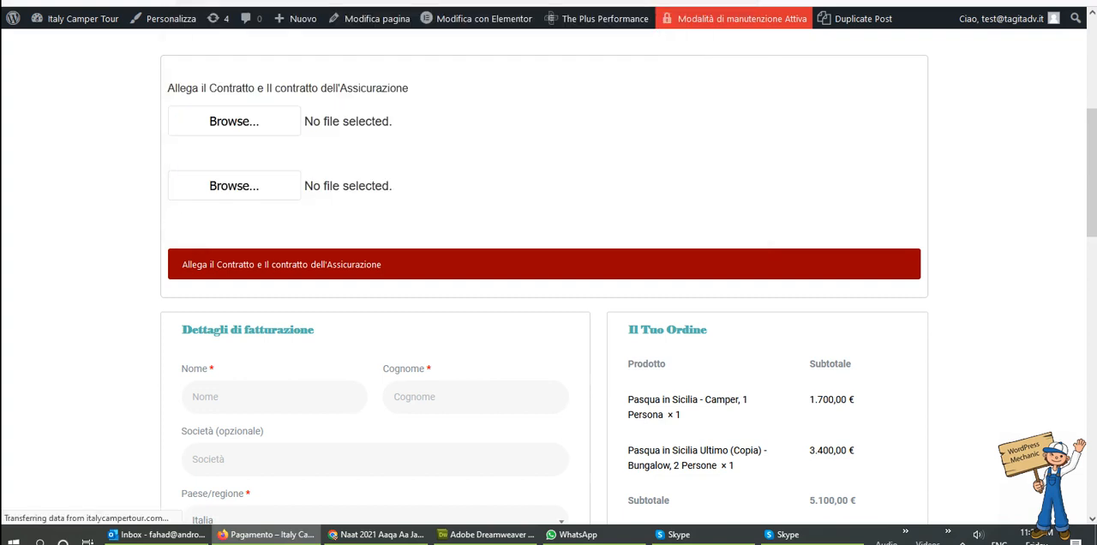
pyautogui.scroll(3)
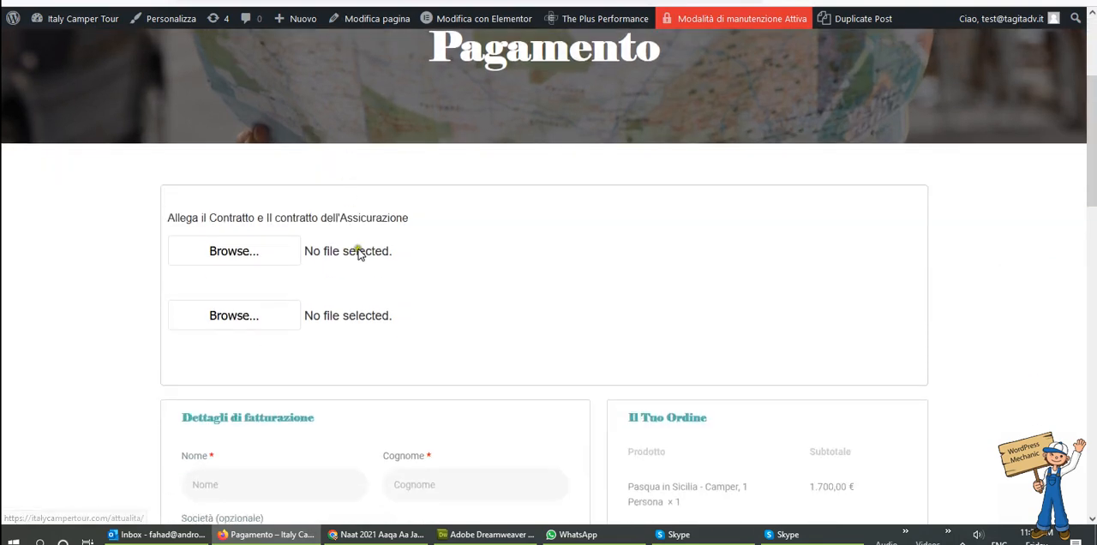
pyautogui.scroll(-3)
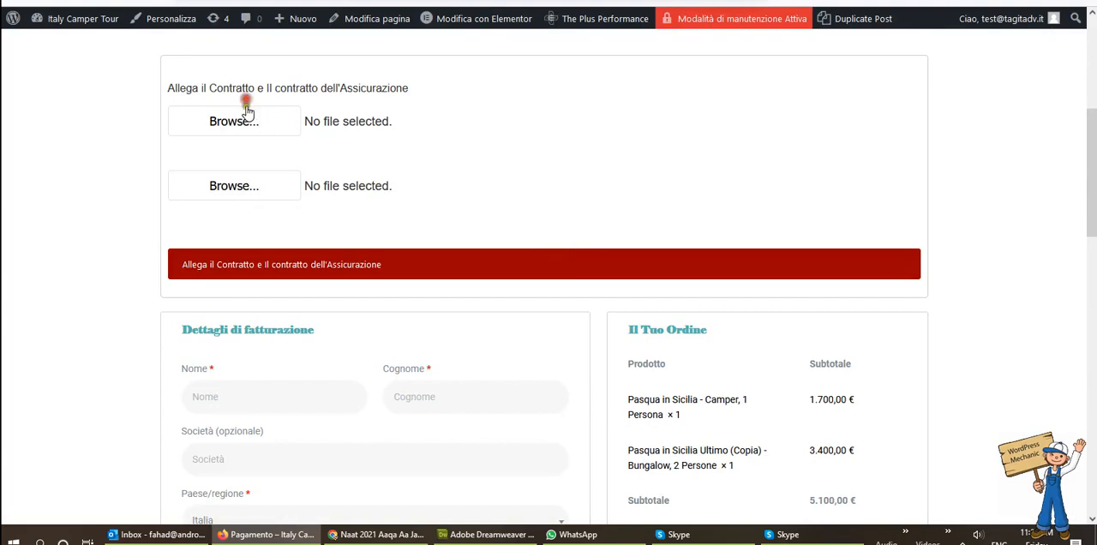
pyautogui.click(233, 120)
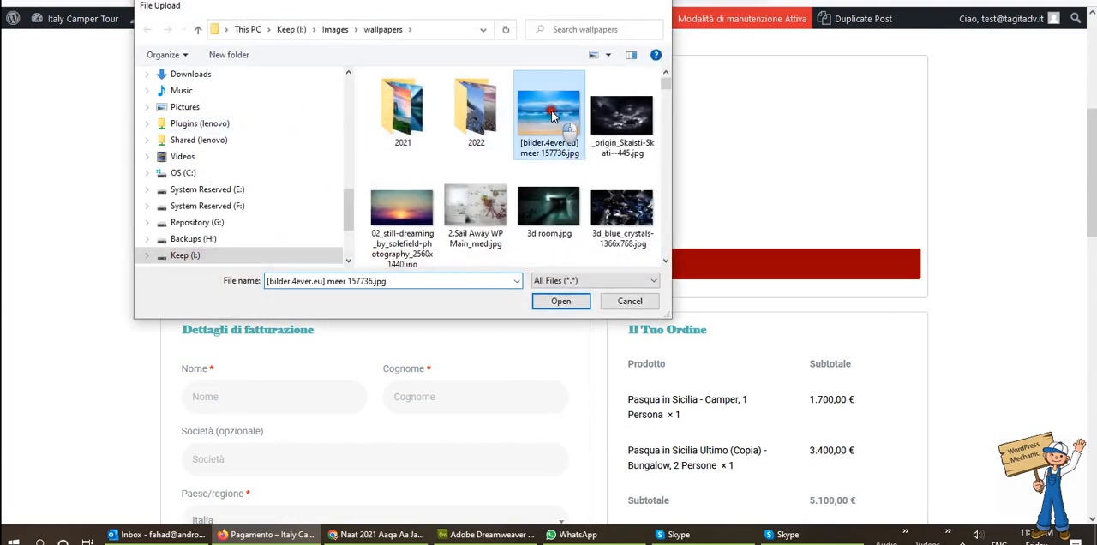
pyautogui.click(561, 301)
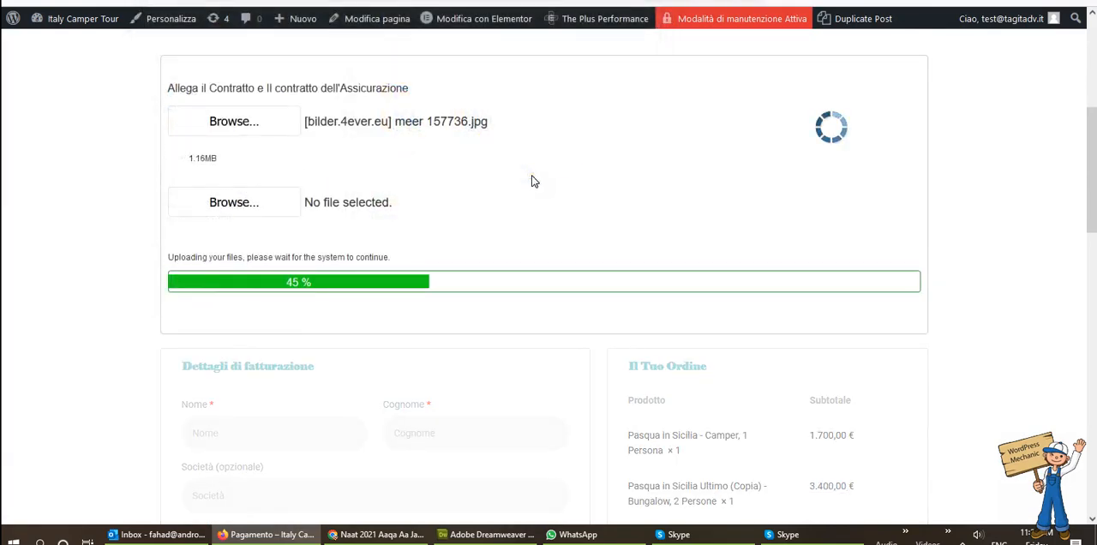
pyautogui.scroll(-3)
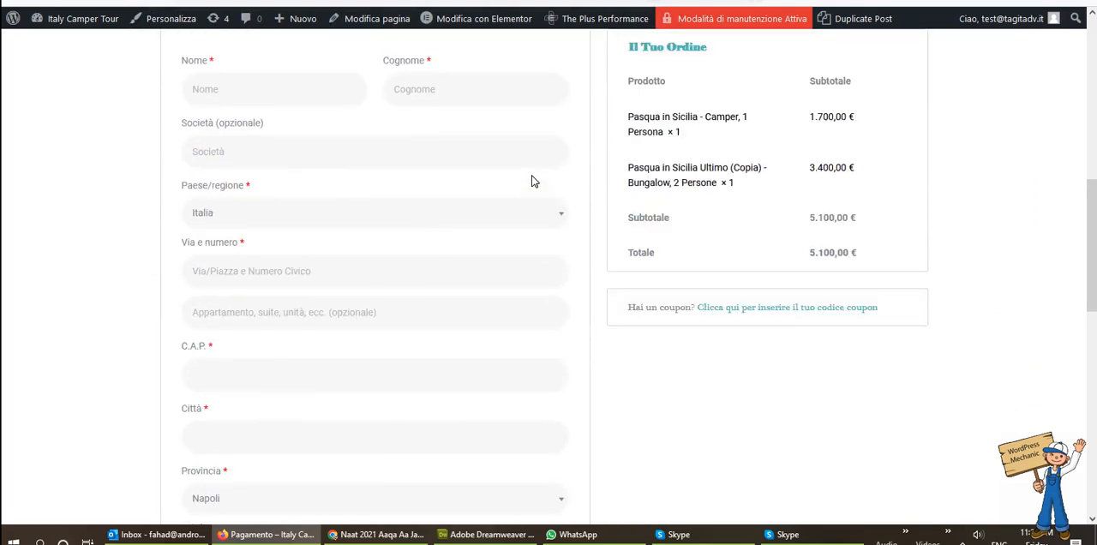
pyautogui.scroll(3)
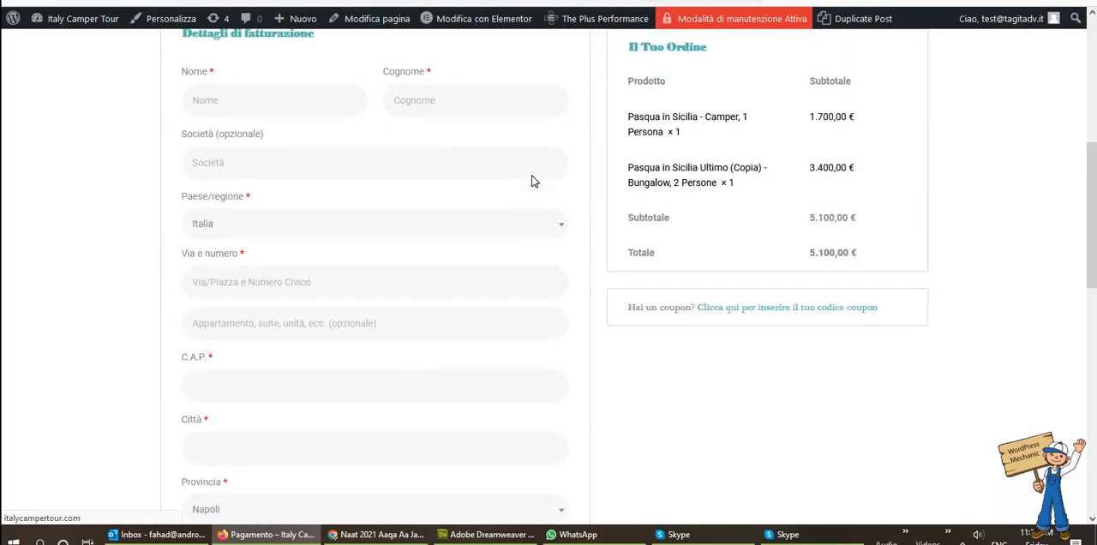
pyautogui.moveTo(734, 398)
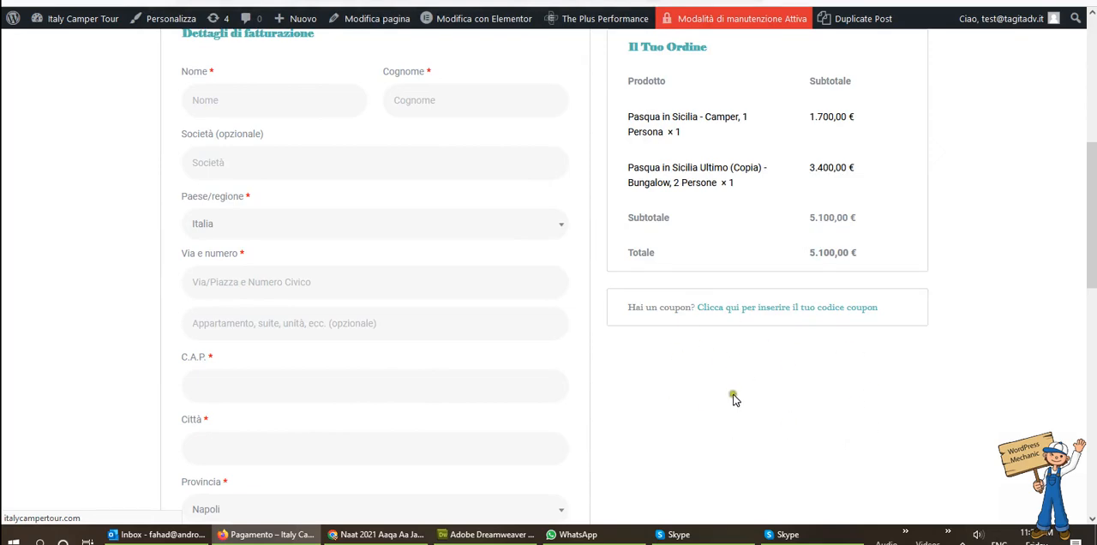
# Upload 02_still-dreaming_by_solefield-photography_2560x1440.jpg as the second contract file
pyautogui.scroll(3)
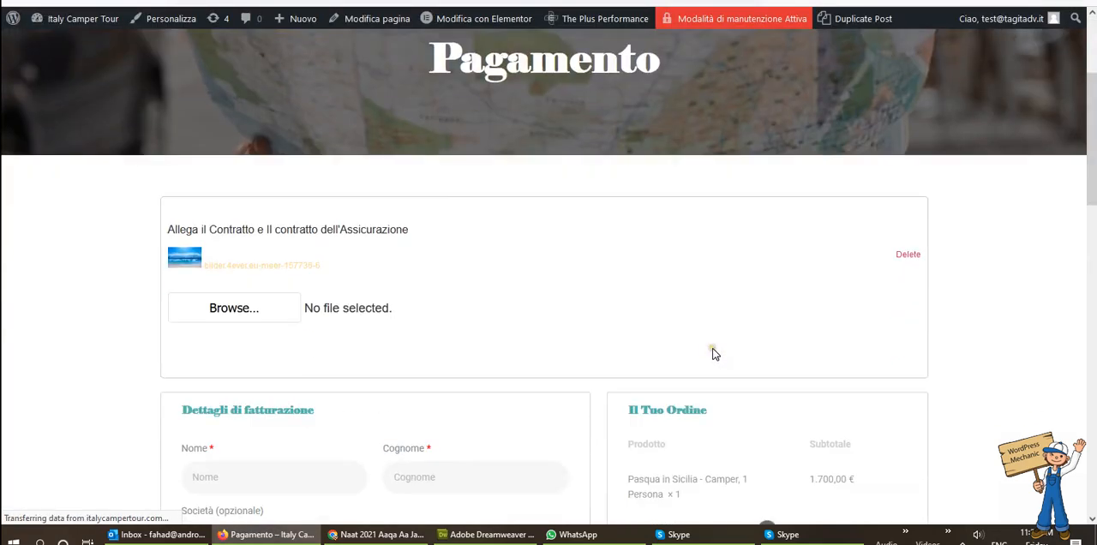
pyautogui.click(233, 309)
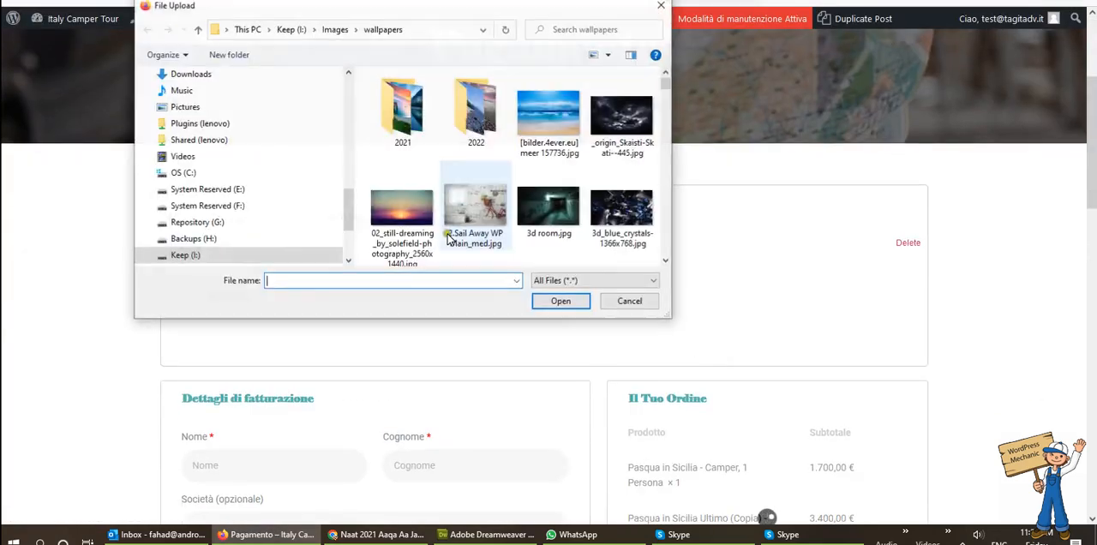
pyautogui.click(559, 301)
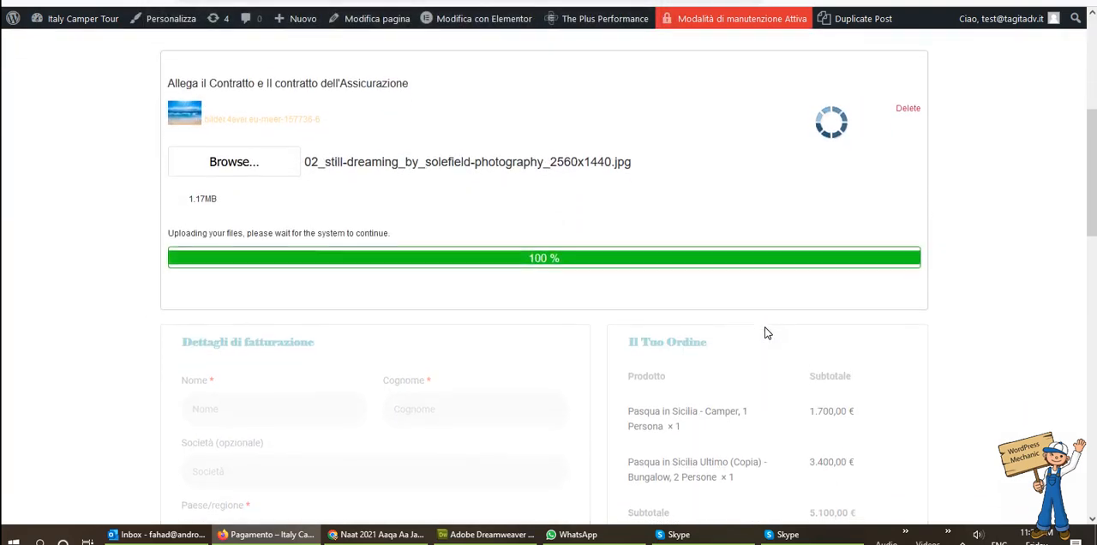
# Review the revealed PayPal payment section below the two attached jpg files
pyautogui.scroll(-3)
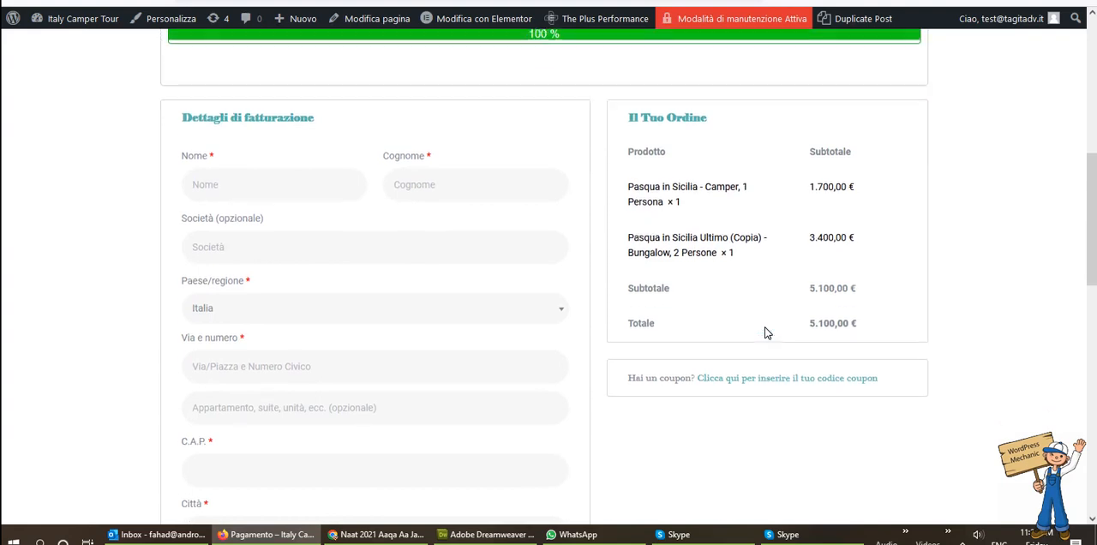
pyautogui.scroll(-3)
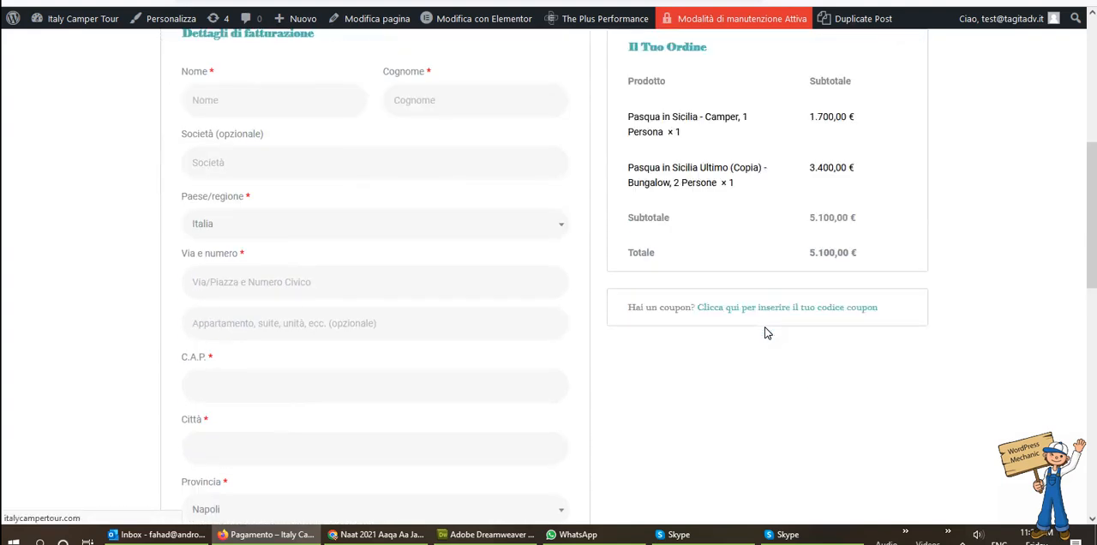
pyautogui.scroll(3)
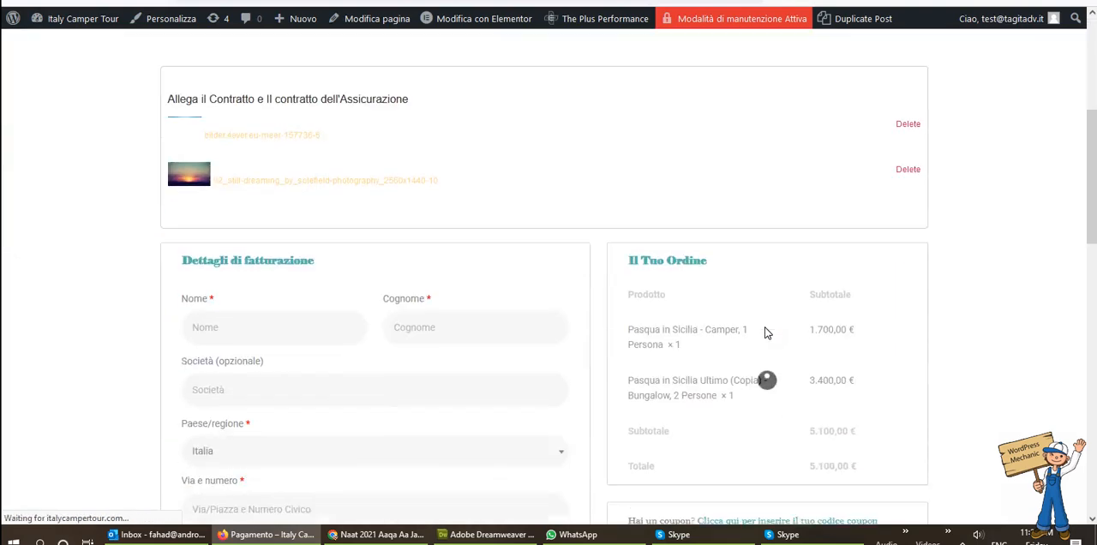
pyautogui.scroll(-3)
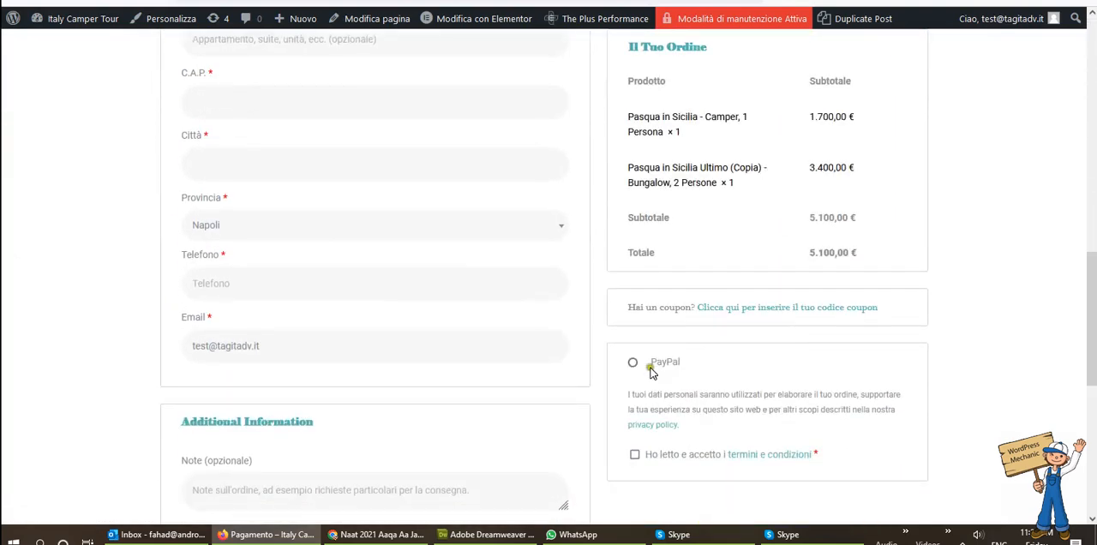
pyautogui.scroll(3)
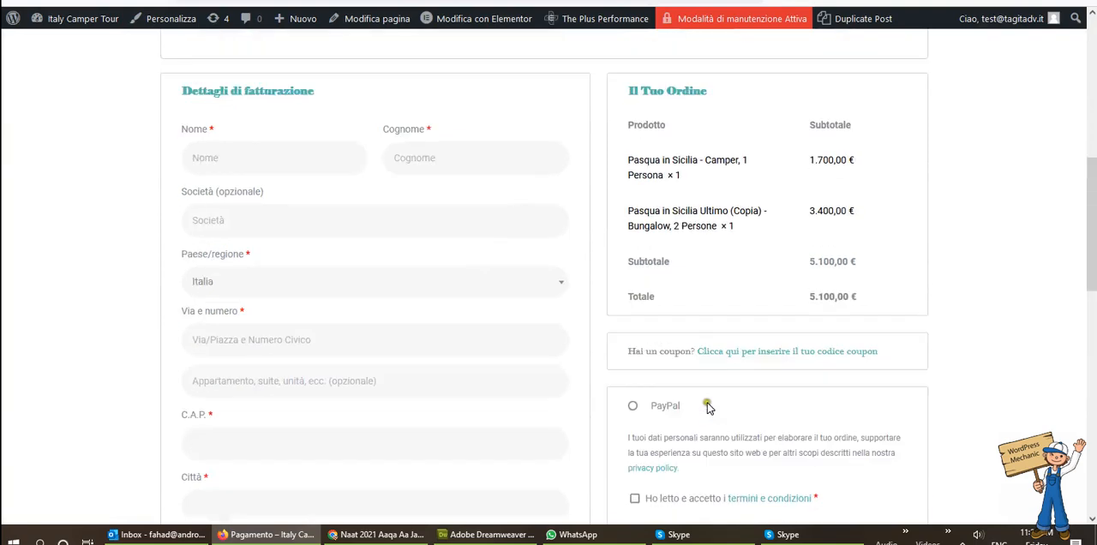
pyautogui.scroll(3)
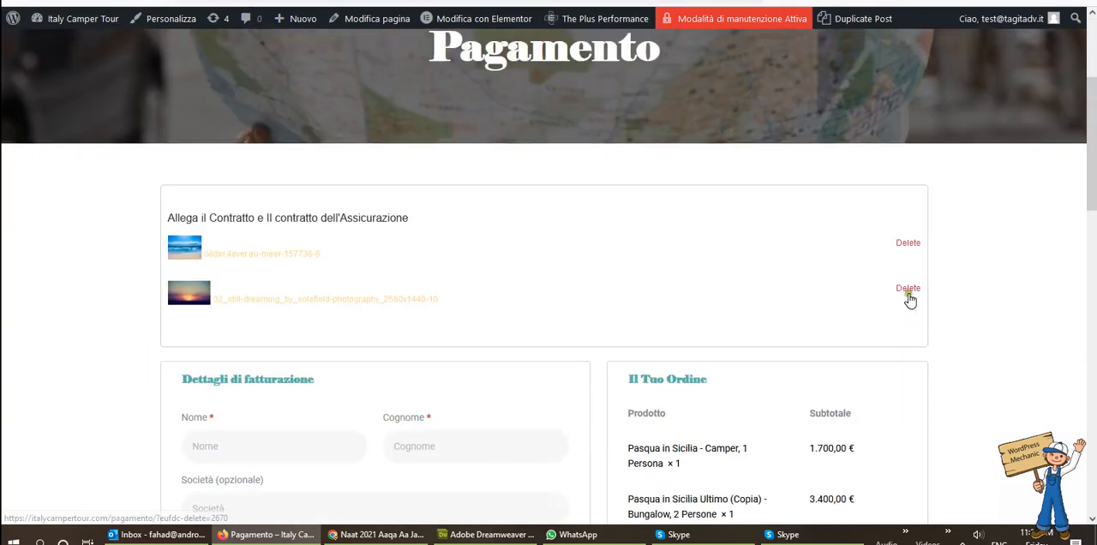
# Delete the second uploaded image, leaving one jpg and an empty required contract field
pyautogui.click(908, 288)
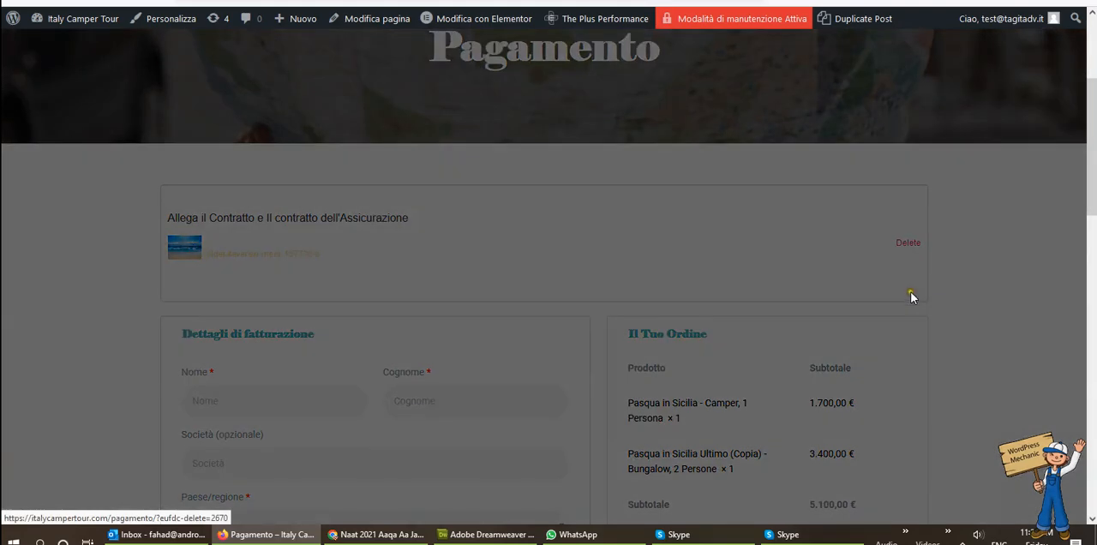
pyautogui.moveTo(909, 301)
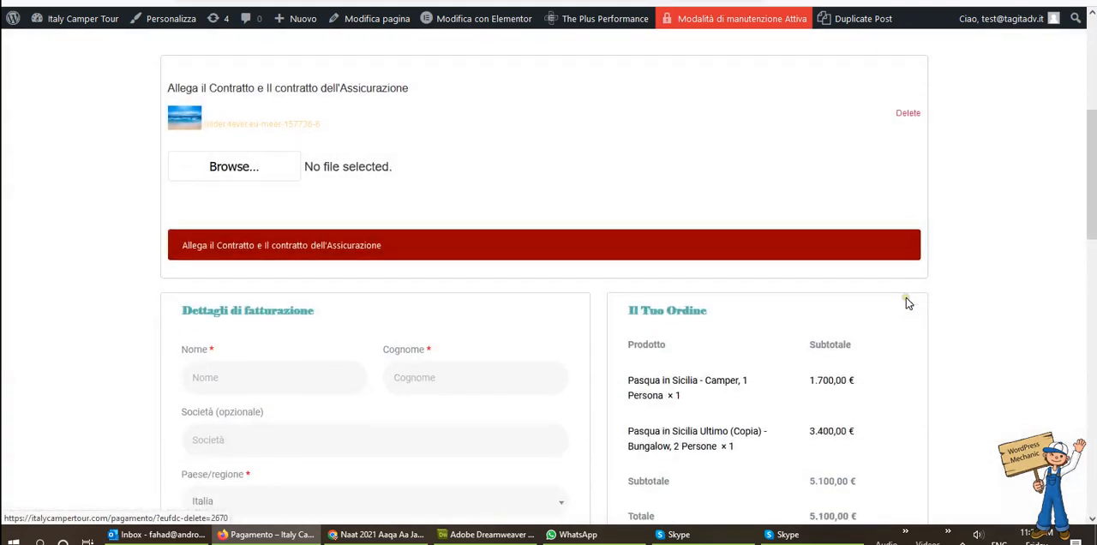
pyautogui.scroll(-3)
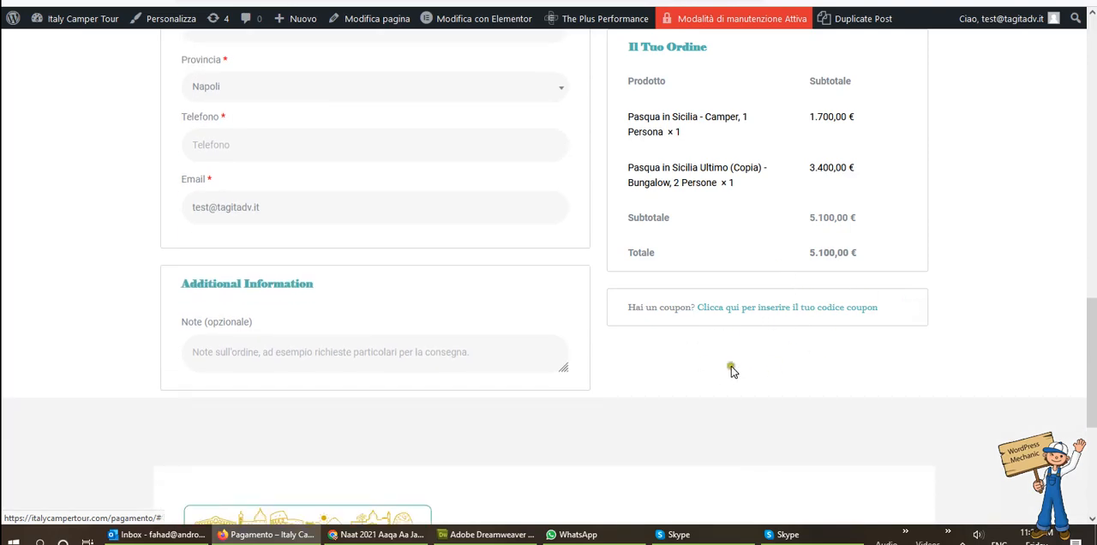
pyautogui.scroll(3)
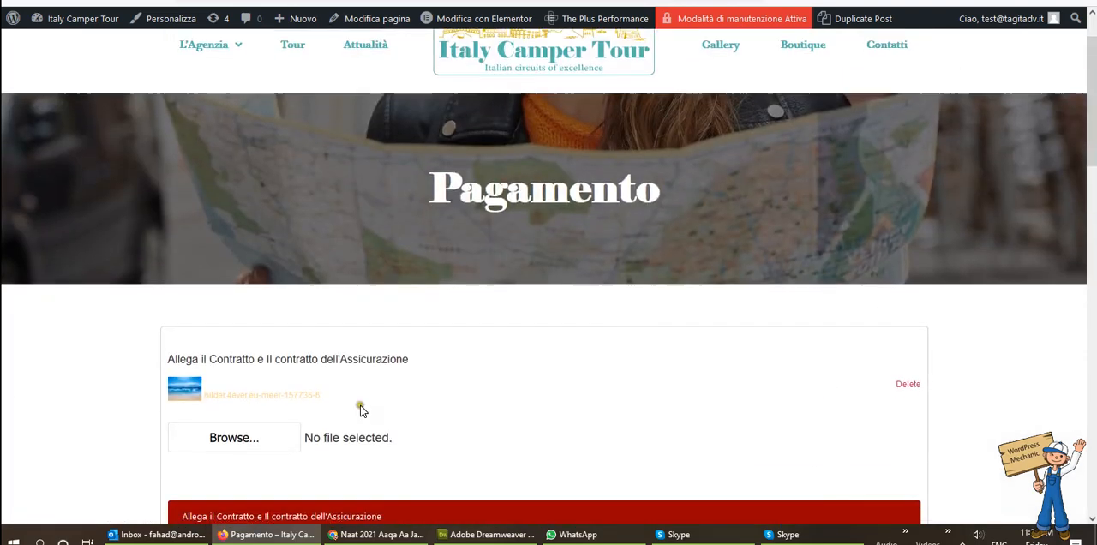
# Upload 3d room.jpg as the second contract attachment
pyautogui.click(233, 437)
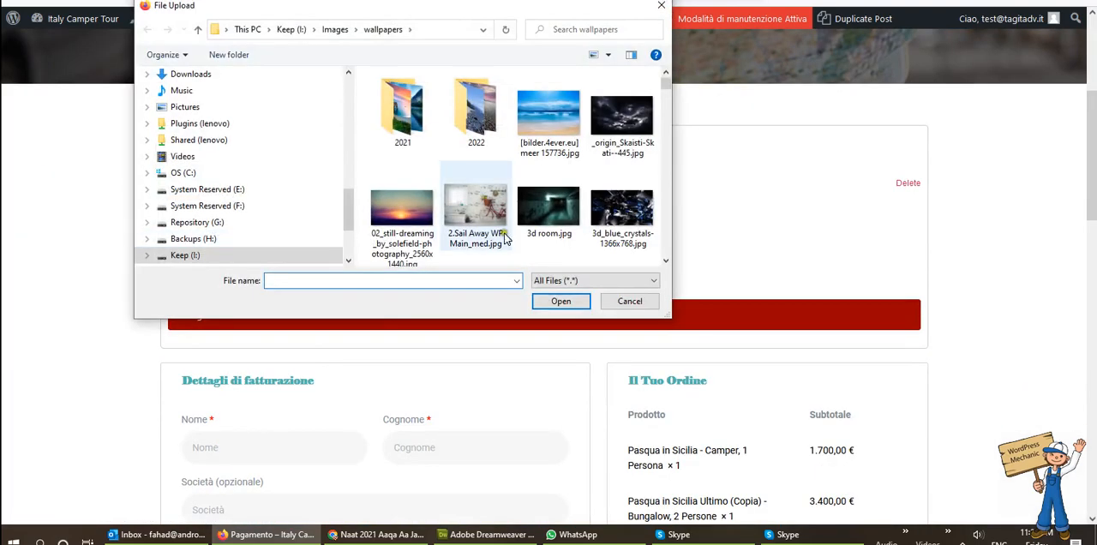
pyautogui.click(560, 302)
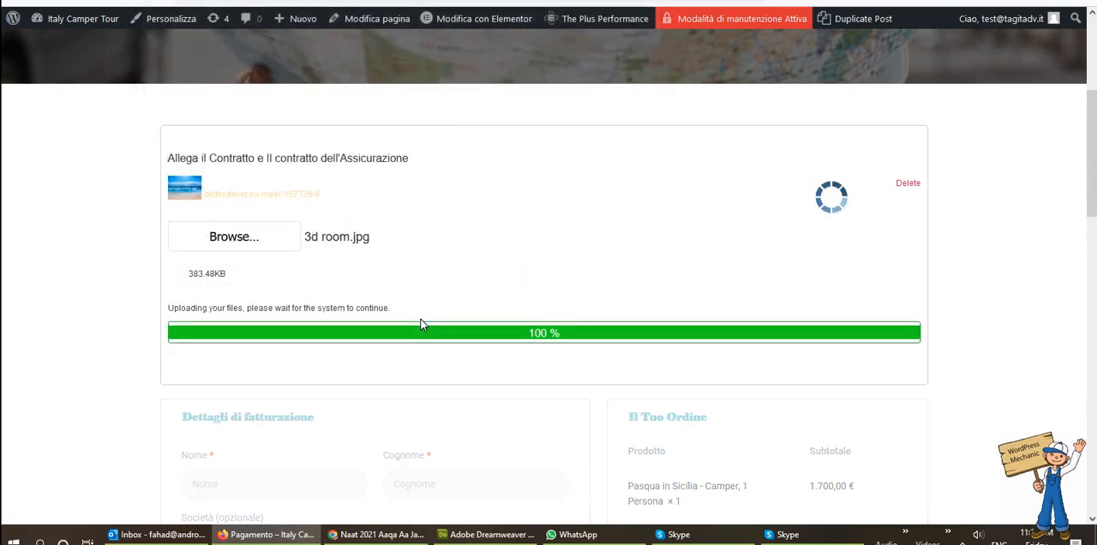
# Check the PayPal payment section shown beneath the two attachments
pyautogui.scroll(-3)
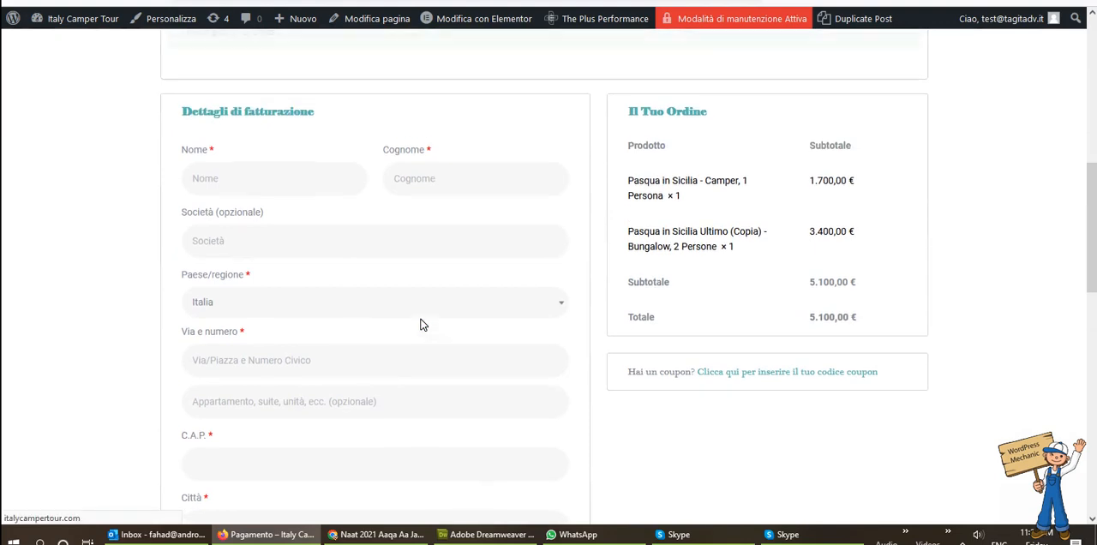
pyautogui.scroll(-3)
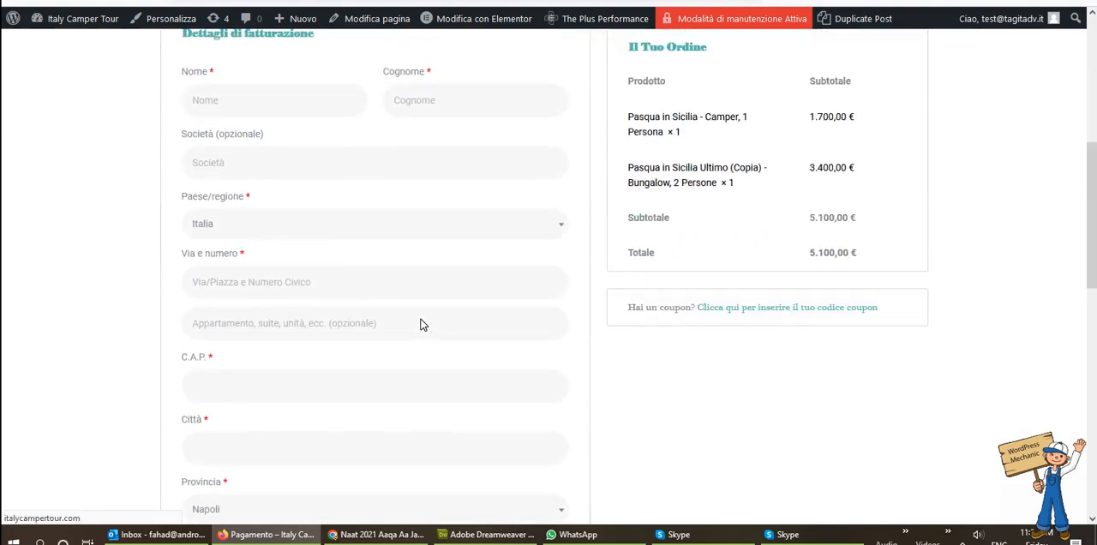
pyautogui.scroll(3)
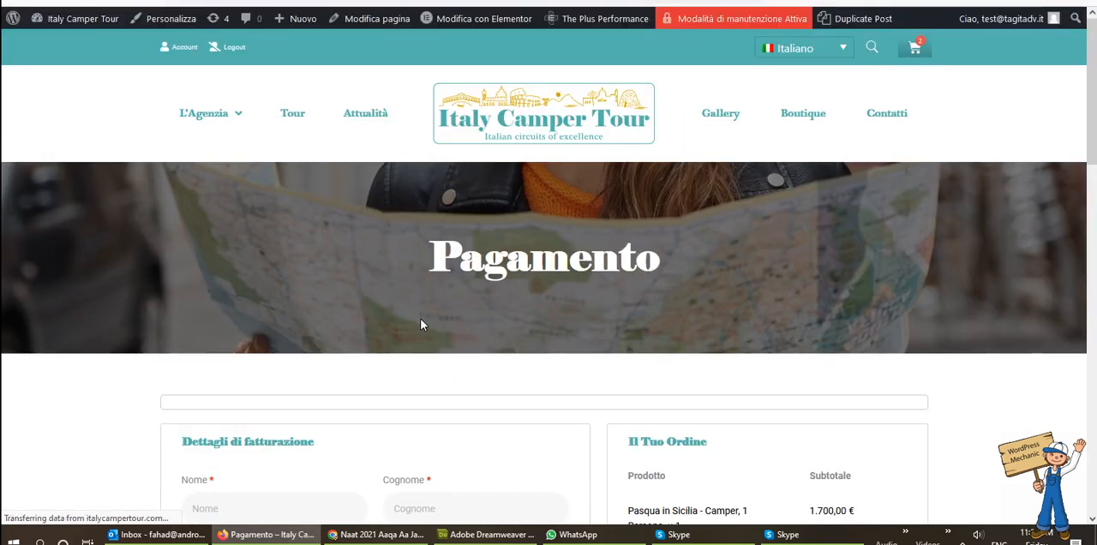
pyautogui.scroll(-3)
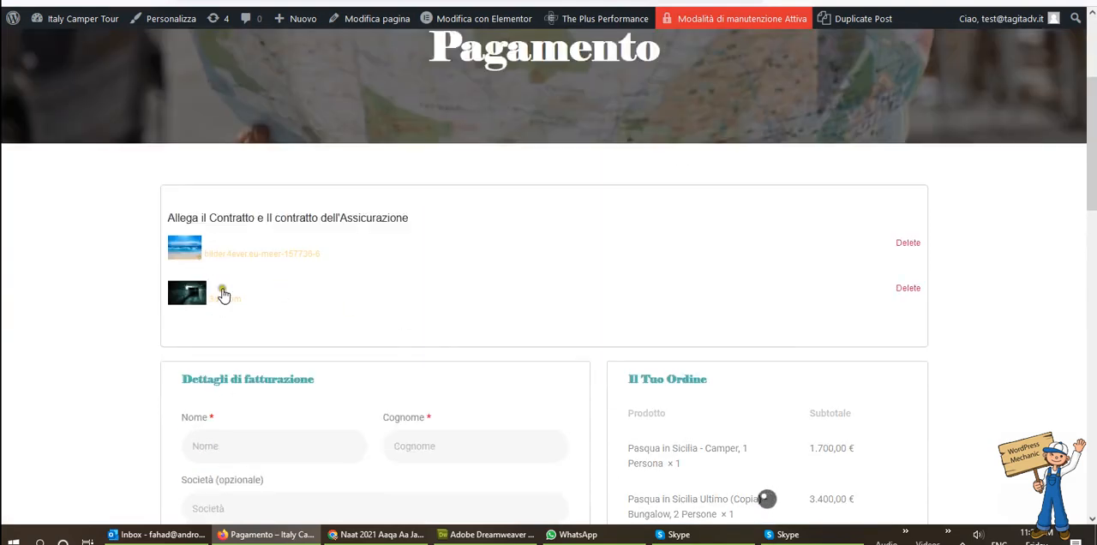
pyautogui.scroll(-3)
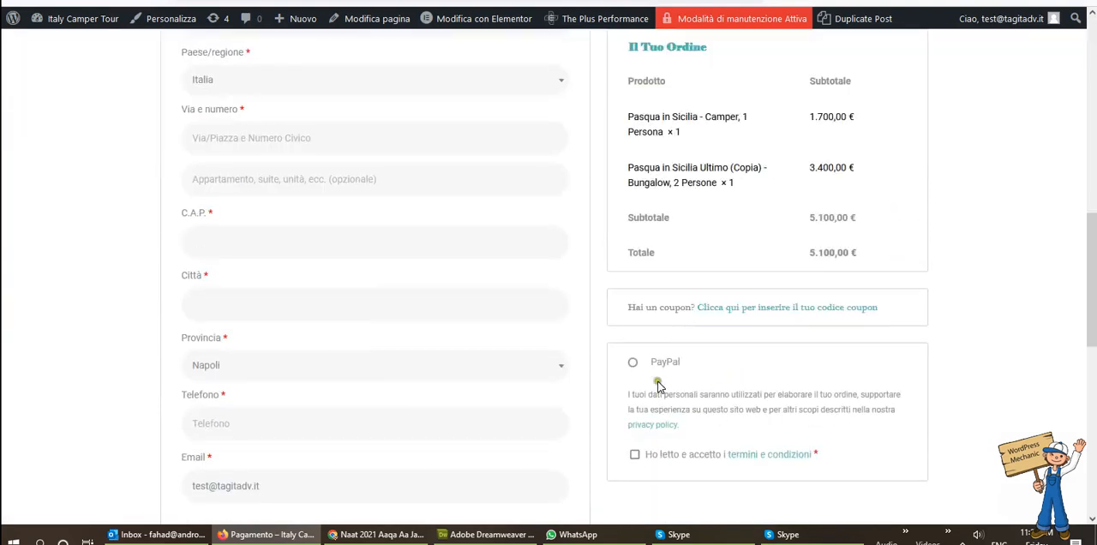
pyautogui.scroll(3)
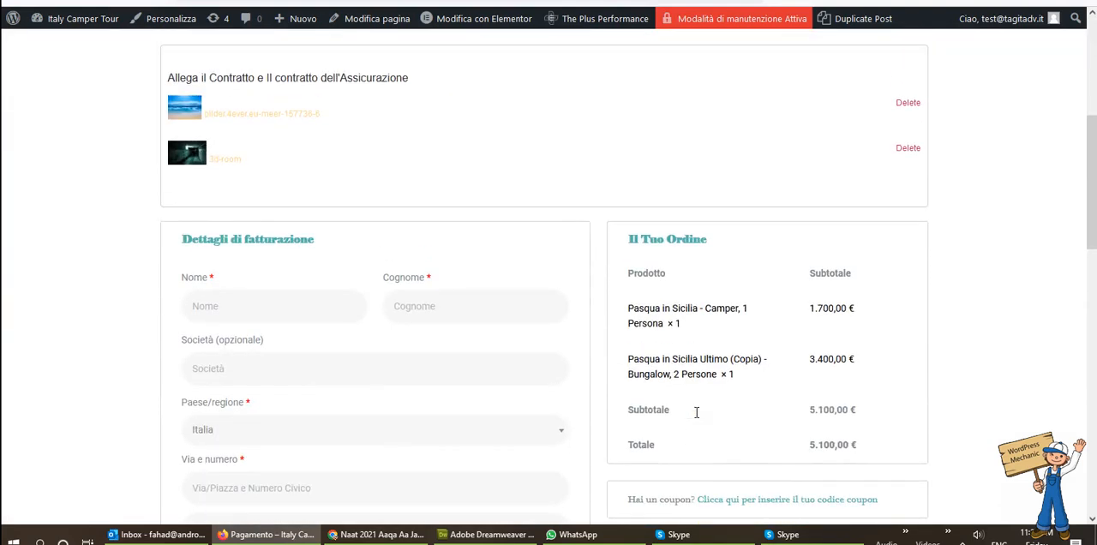
pyautogui.scroll(3)
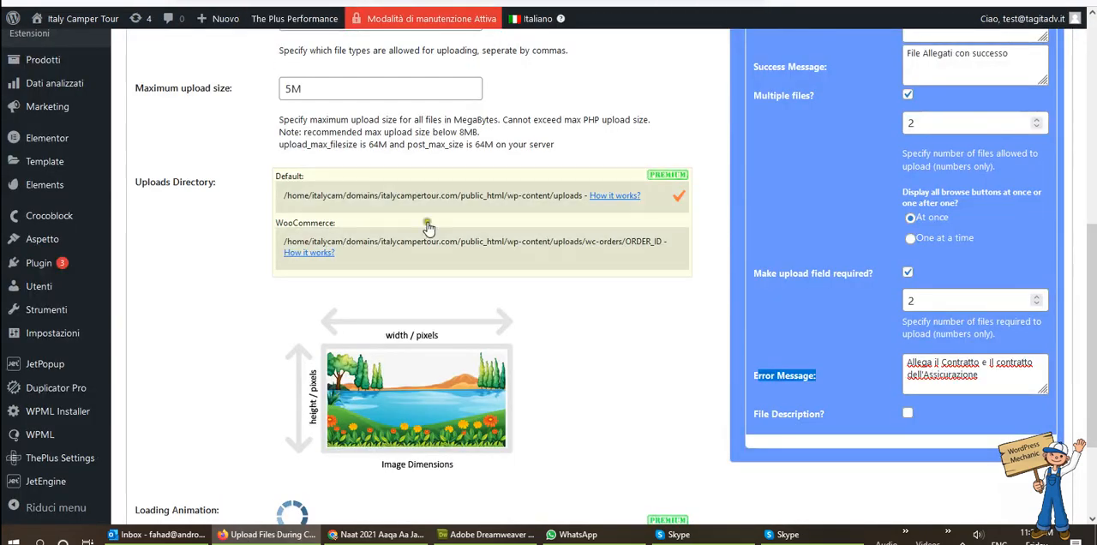
# Return to the top of Easy Upload Files settings showing shortcode display and pdf, jpg types
pyautogui.scroll(3)
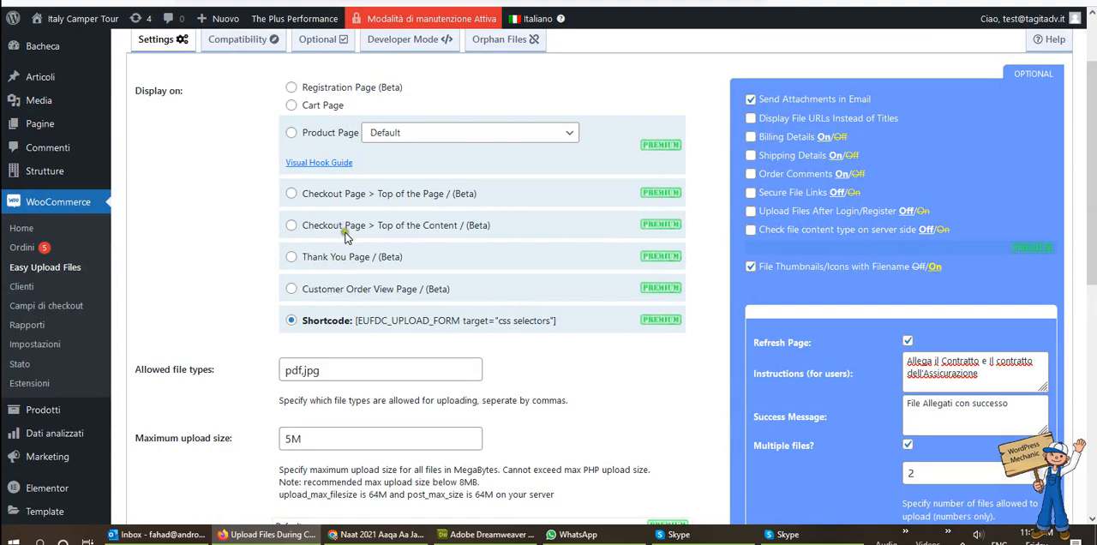
pyautogui.moveTo(346, 232)
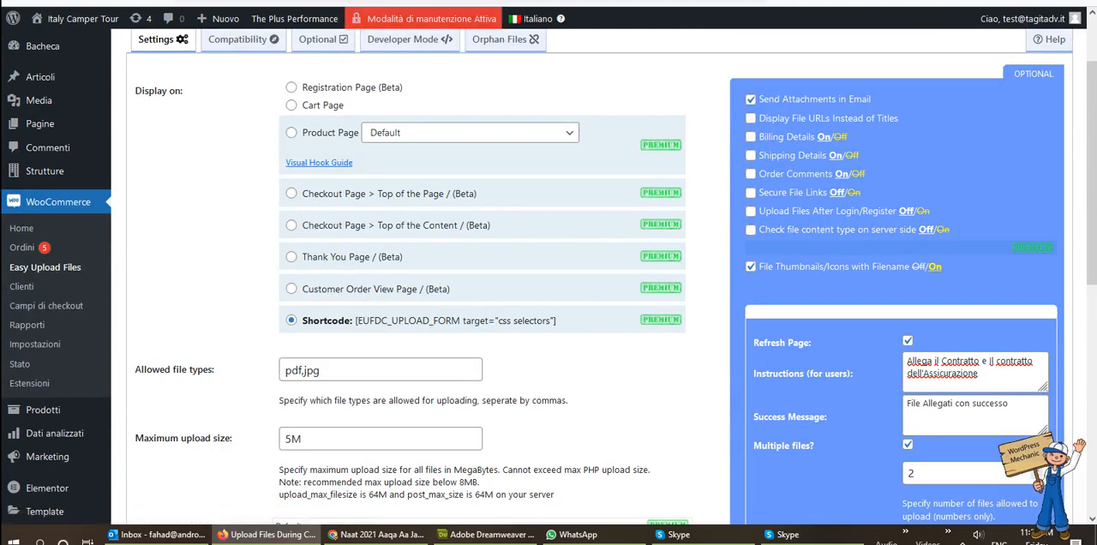